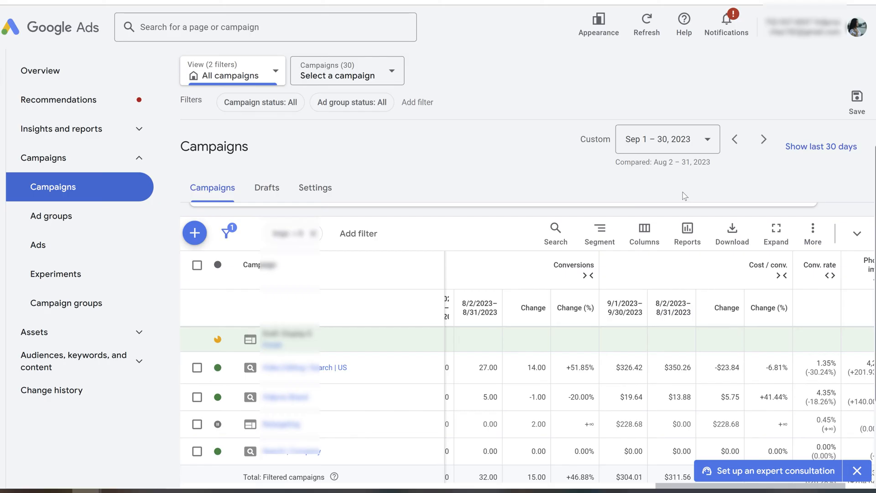
Step: Compare September 1–30, 2023 campaign data against August 2–31, 2023
{"action": "left_click", "coordinate": [667, 139]}
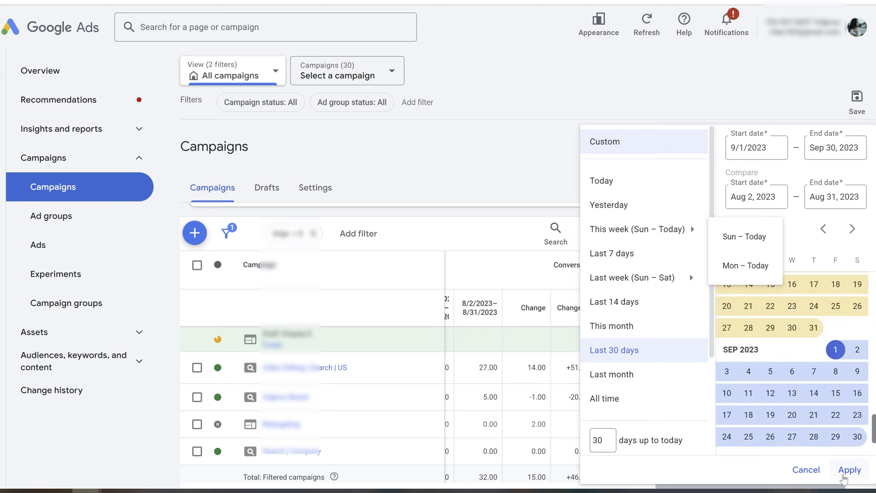
{"action": "left_click", "coordinate": [849, 469]}
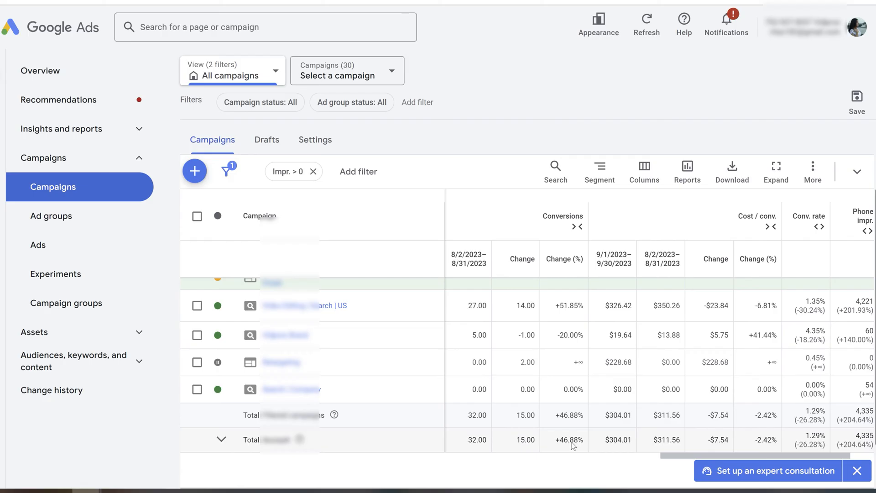
{"action": "scroll", "scroll_direction": "right", "scroll_amount": 3}
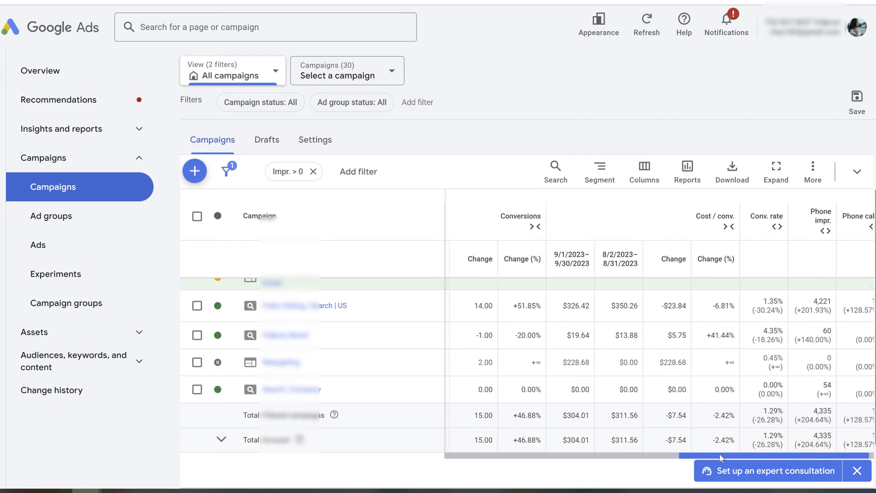
{"action": "scroll", "scroll_direction": "right", "scroll_amount": 3}
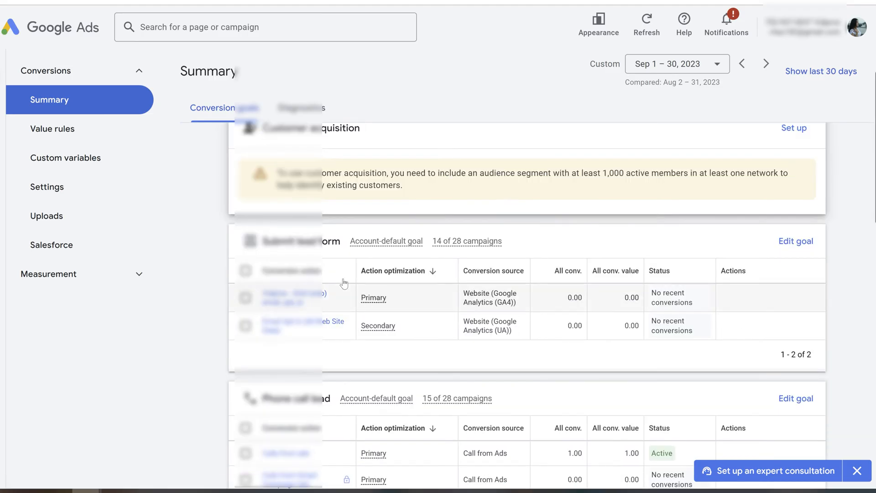
Step: Scroll the conversions summary down to the booked-appointment and engagement goals
{"action": "scroll", "scroll_direction": "down", "scroll_amount": 3}
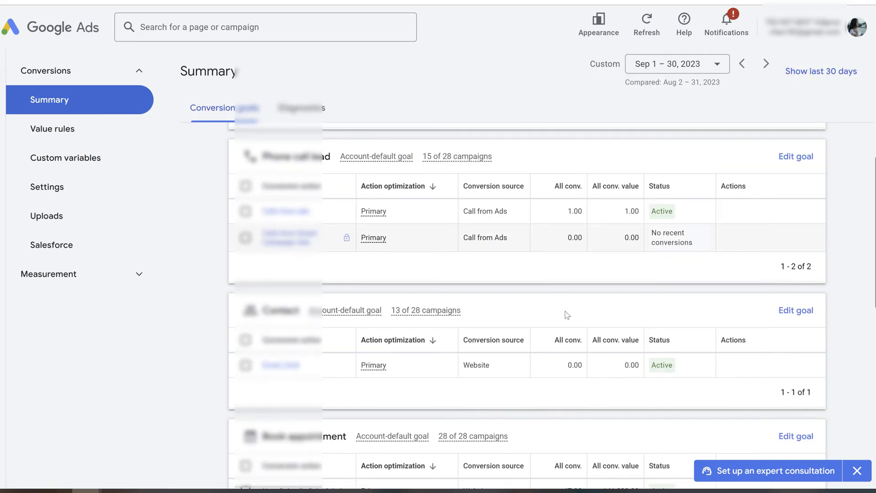
{"action": "scroll", "scroll_direction": "down", "scroll_amount": 3}
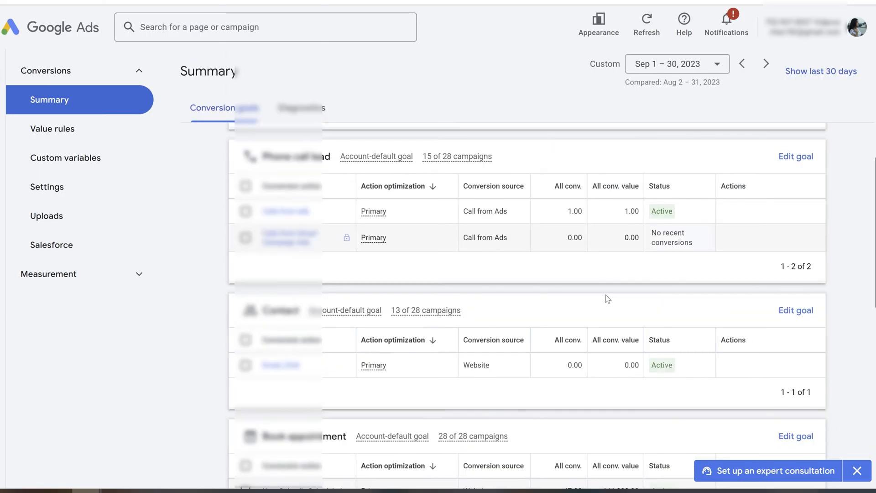
{"action": "scroll", "scroll_direction": "down", "scroll_amount": 3}
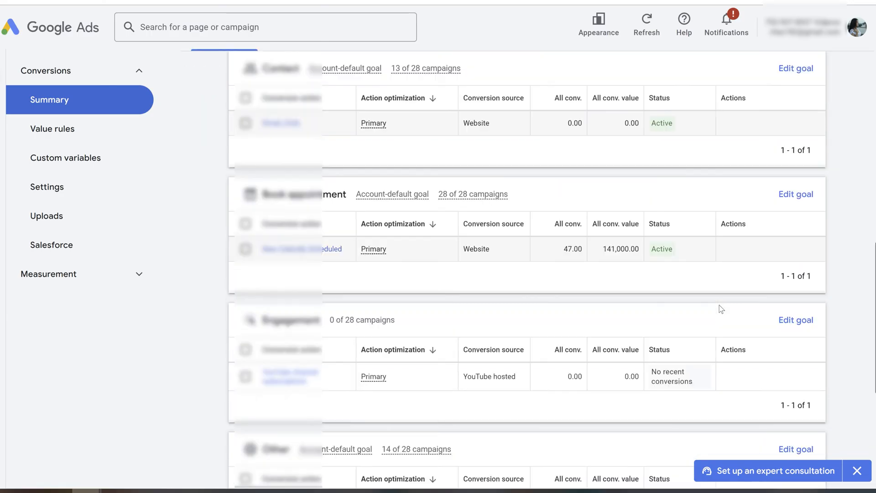
{"action": "mouse_move", "coordinate": [712, 296]}
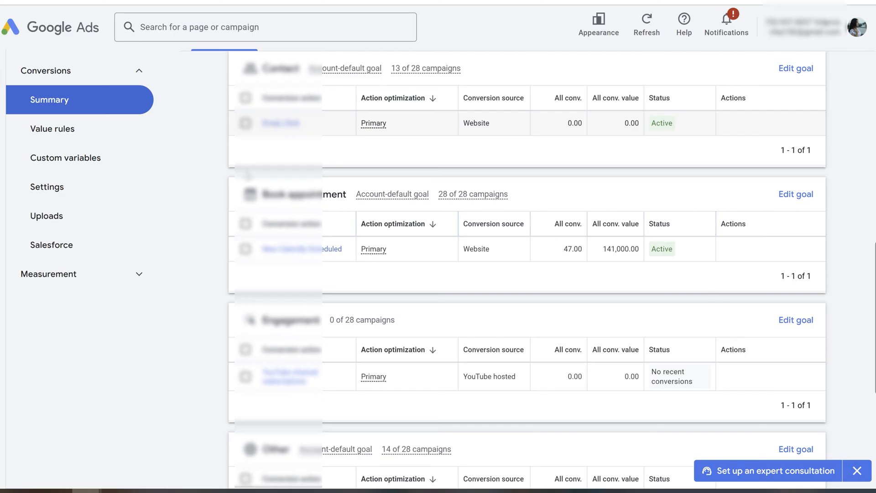
{"action": "mouse_move", "coordinate": [219, 211]}
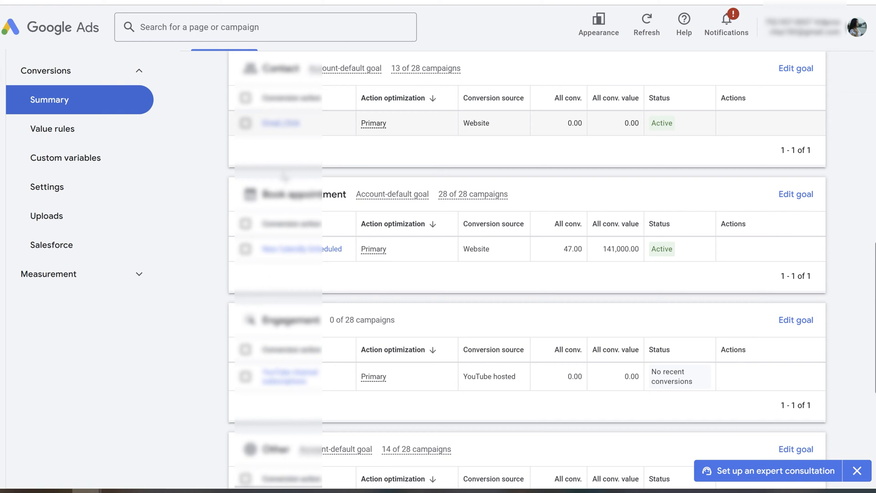
{"action": "mouse_move", "coordinate": [338, 207]}
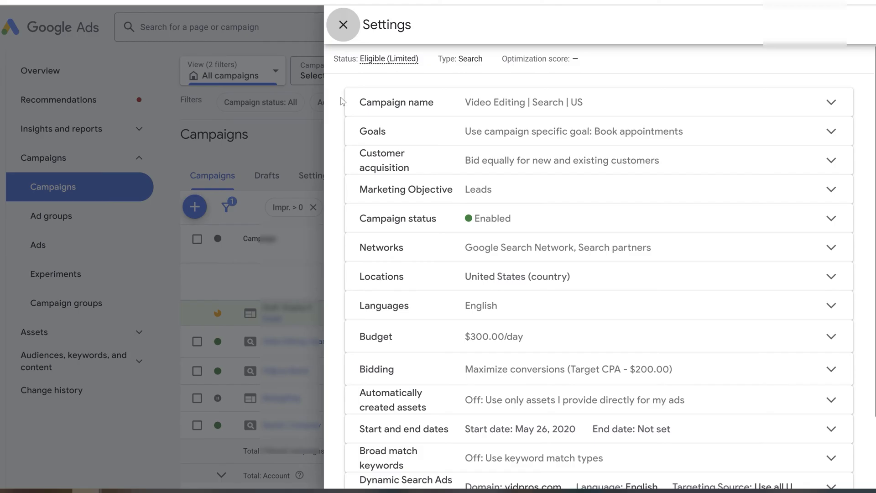
{"action": "mouse_move", "coordinate": [400, 134]}
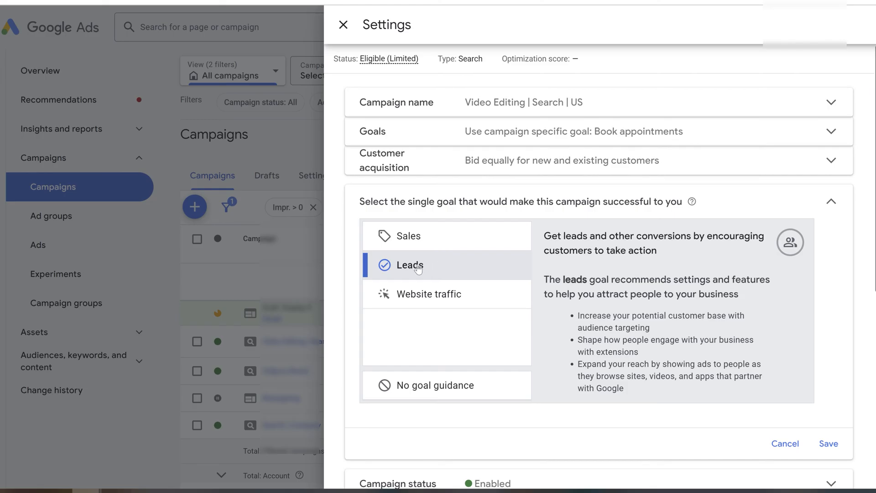
{"action": "mouse_move", "coordinate": [430, 294]}
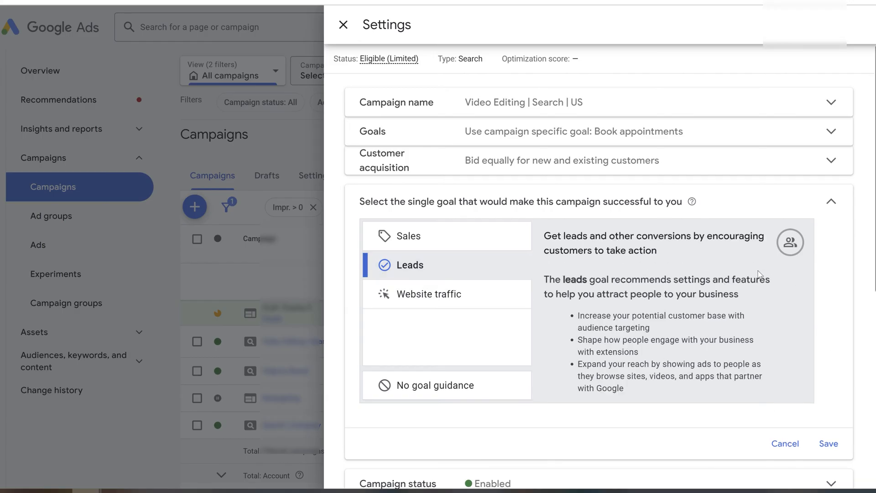
Step: Close the Video Editing | Search | US settings panel and return to campaigns
{"action": "left_click", "coordinate": [343, 25]}
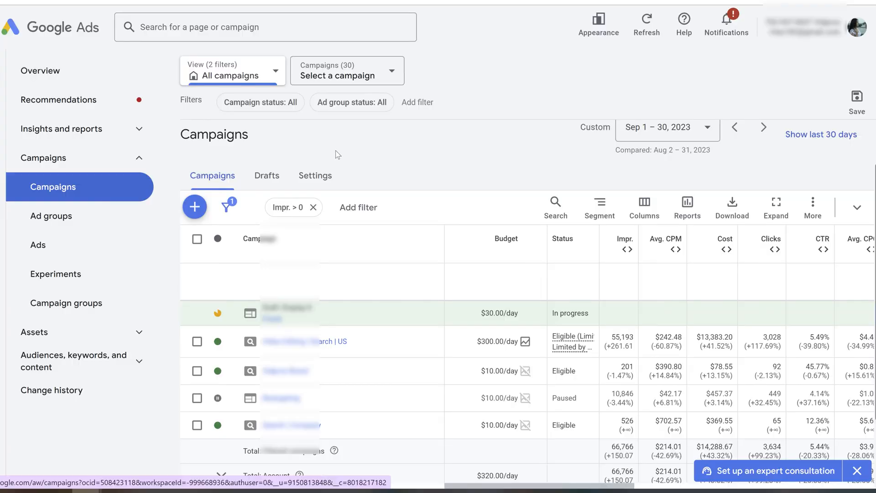
{"action": "mouse_move", "coordinate": [373, 328]}
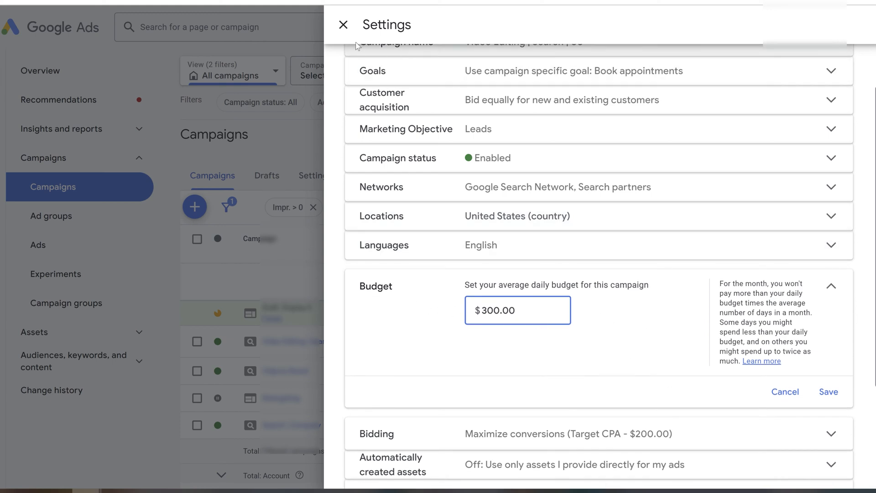
Step: Close the Video Editing | Search | US settings panel after viewing its $300.00 budget
{"action": "left_click", "coordinate": [343, 25]}
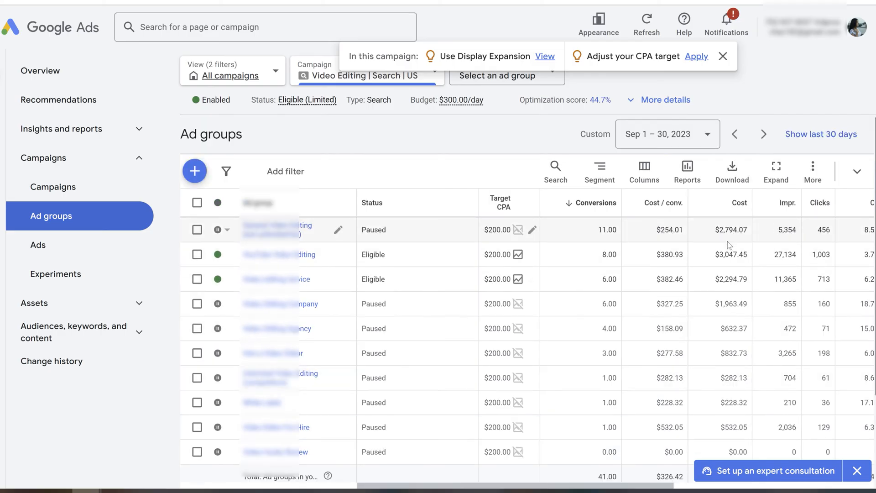
{"action": "mouse_move", "coordinate": [724, 303]}
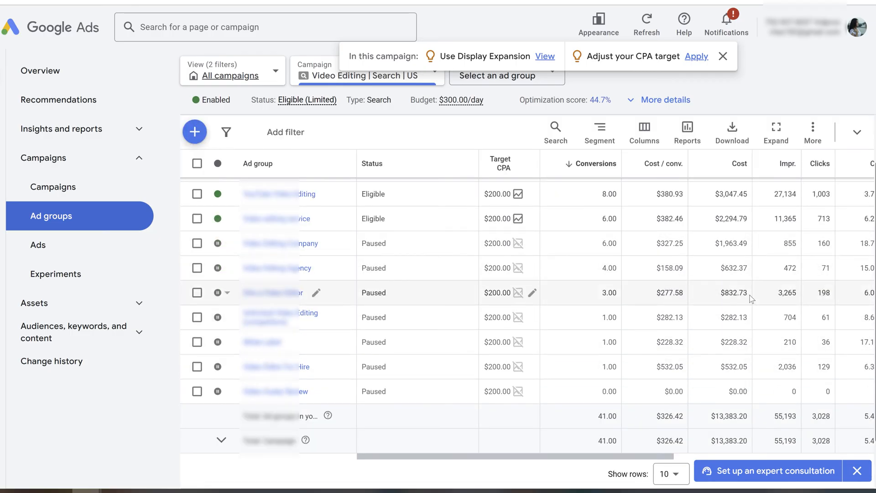
Step: Scroll the Video Editing | Search | US ad groups table and select all ad groups
{"action": "scroll", "scroll_direction": "right", "scroll_amount": 3}
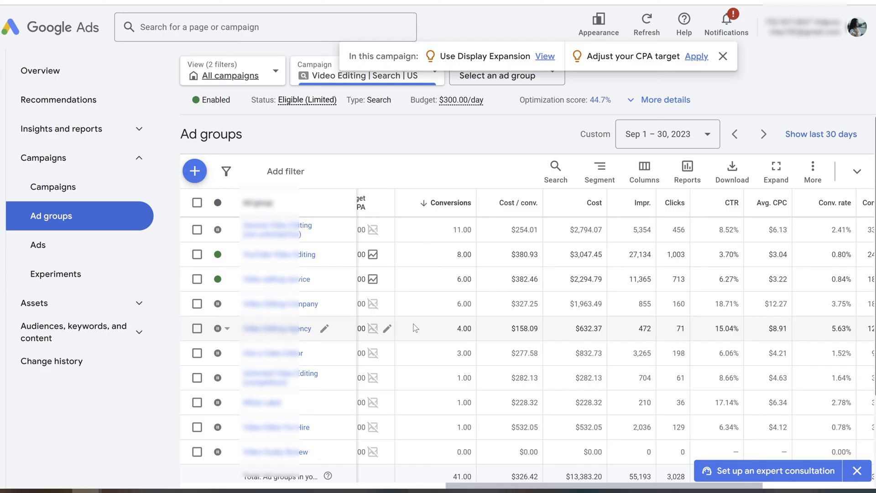
{"action": "scroll", "scroll_direction": "down", "scroll_amount": 3}
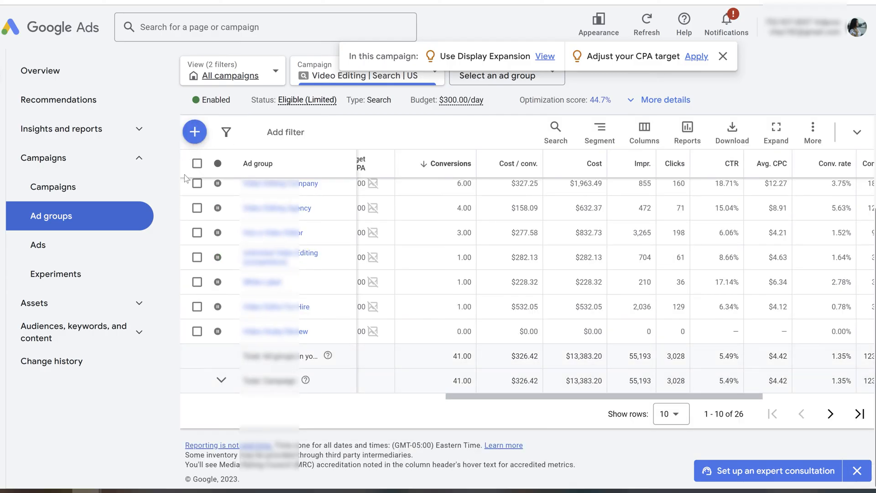
{"action": "left_click", "coordinate": [197, 163]}
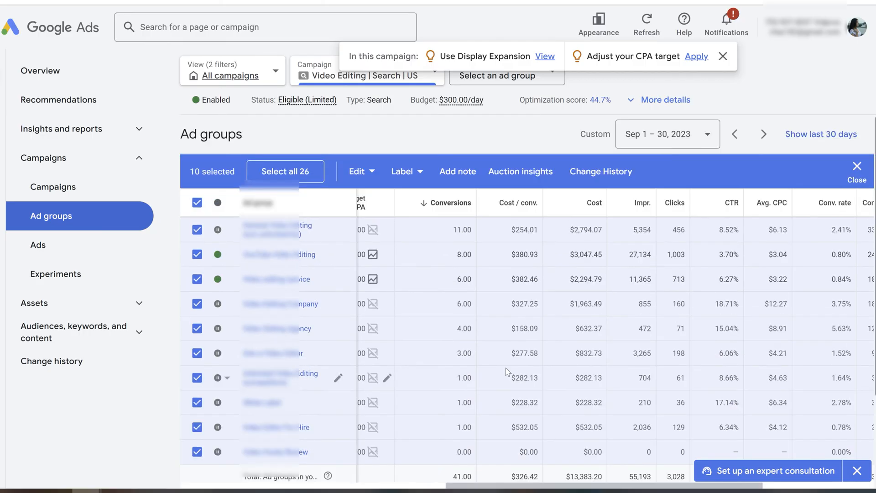
{"action": "left_click", "coordinate": [53, 186]}
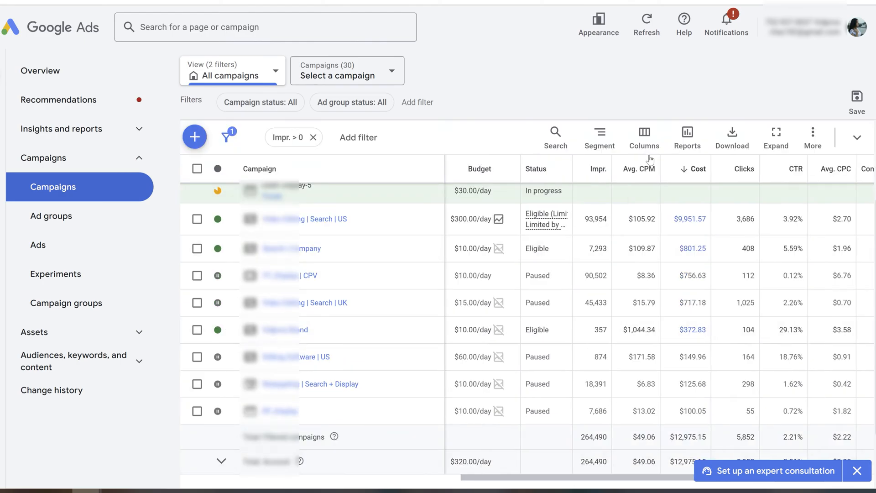
{"action": "mouse_move", "coordinate": [705, 224]}
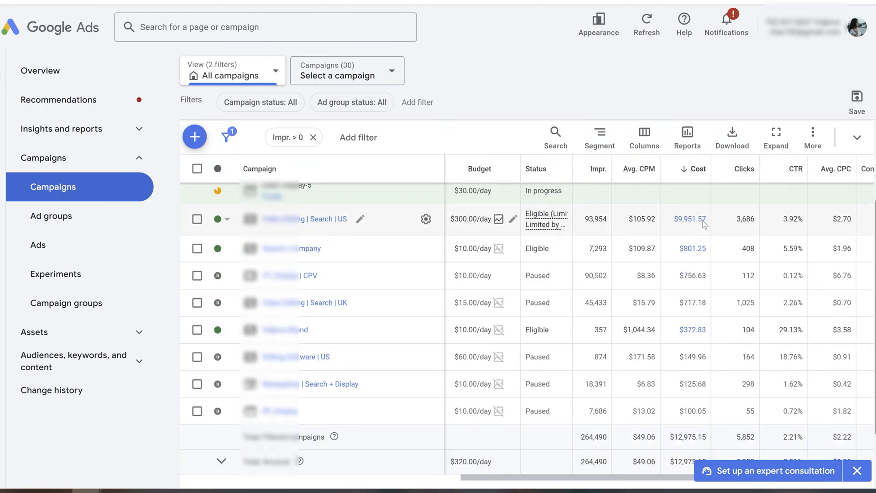
Step: Scroll the cost-sorted campaigns table right to the Conversions and Cost/conv. columns
{"action": "scroll", "scroll_direction": "right", "scroll_amount": 3}
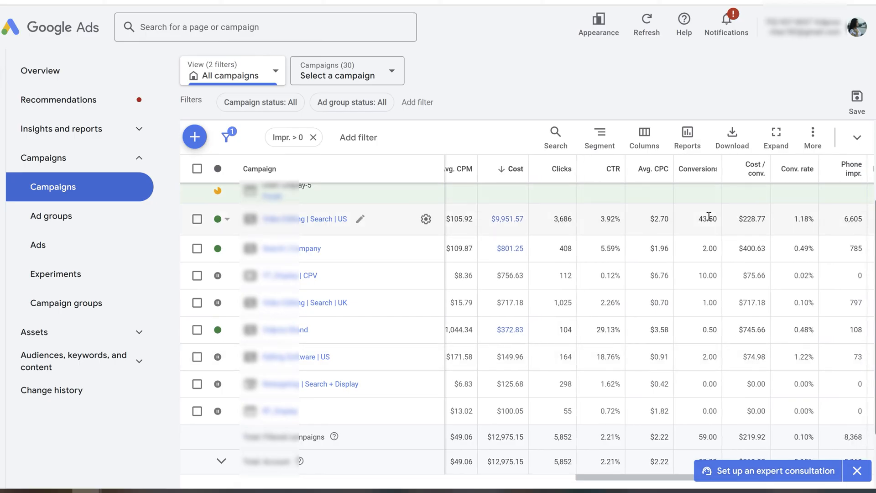
{"action": "mouse_move", "coordinate": [708, 218]}
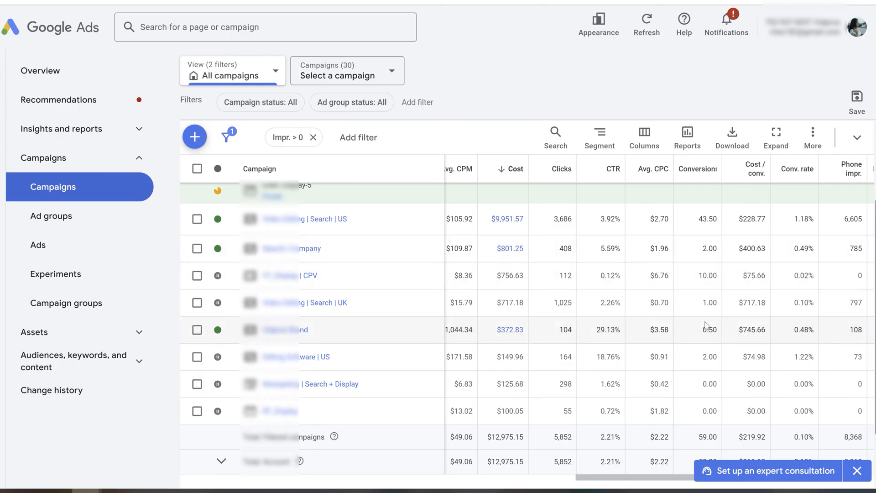
{"action": "mouse_move", "coordinate": [697, 356]}
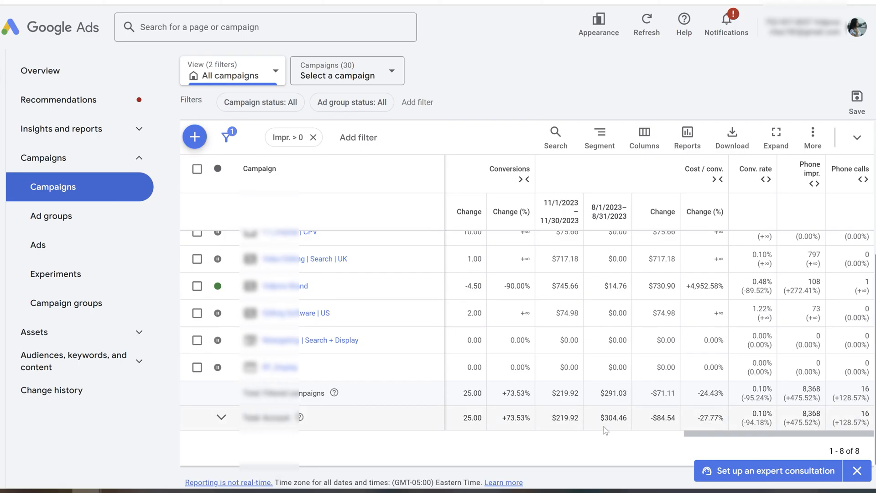
{"action": "mouse_move", "coordinate": [563, 433]}
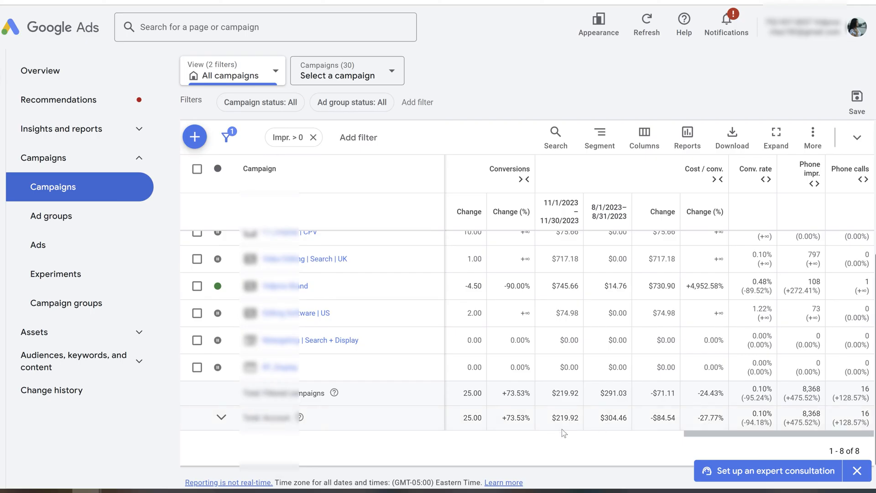
{"action": "mouse_move", "coordinate": [572, 427]}
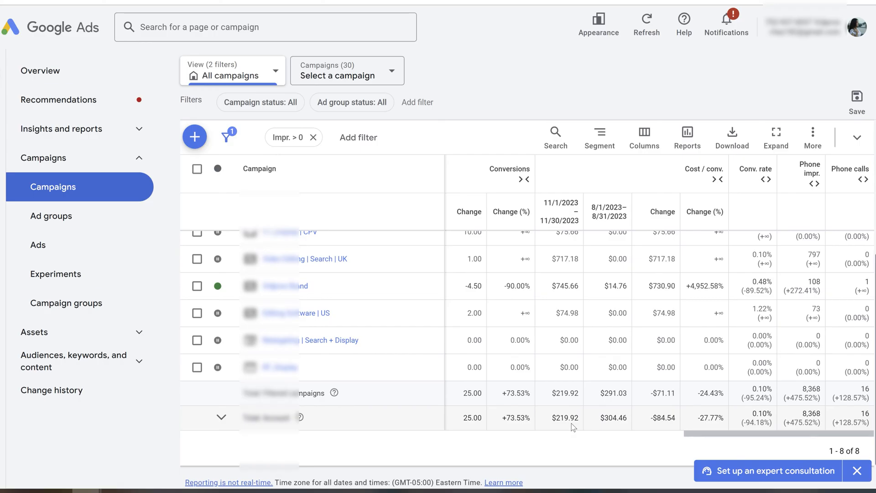
{"action": "mouse_move", "coordinate": [588, 470]}
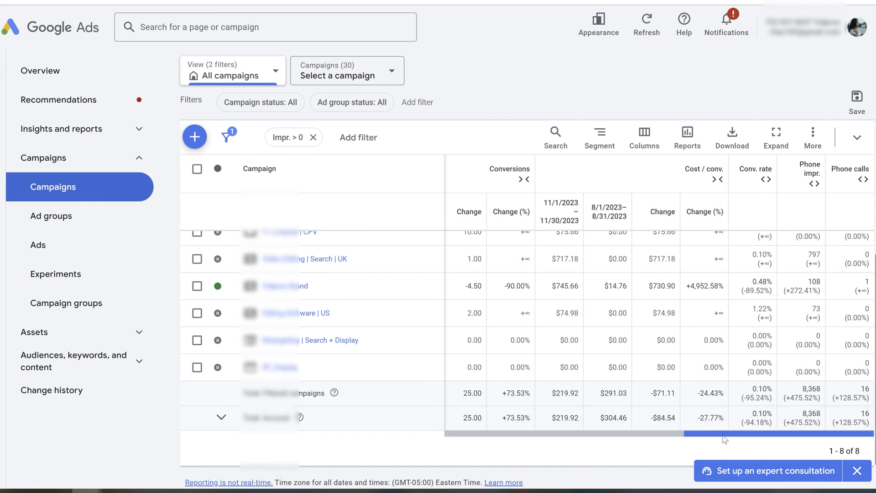
Step: Scroll the November vs August comparison table left to review the change columns
{"action": "scroll", "scroll_direction": "left", "scroll_amount": 3}
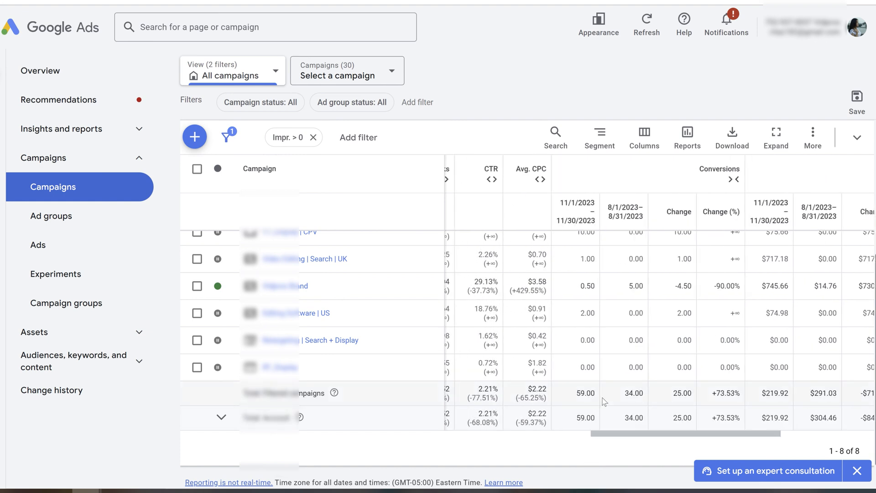